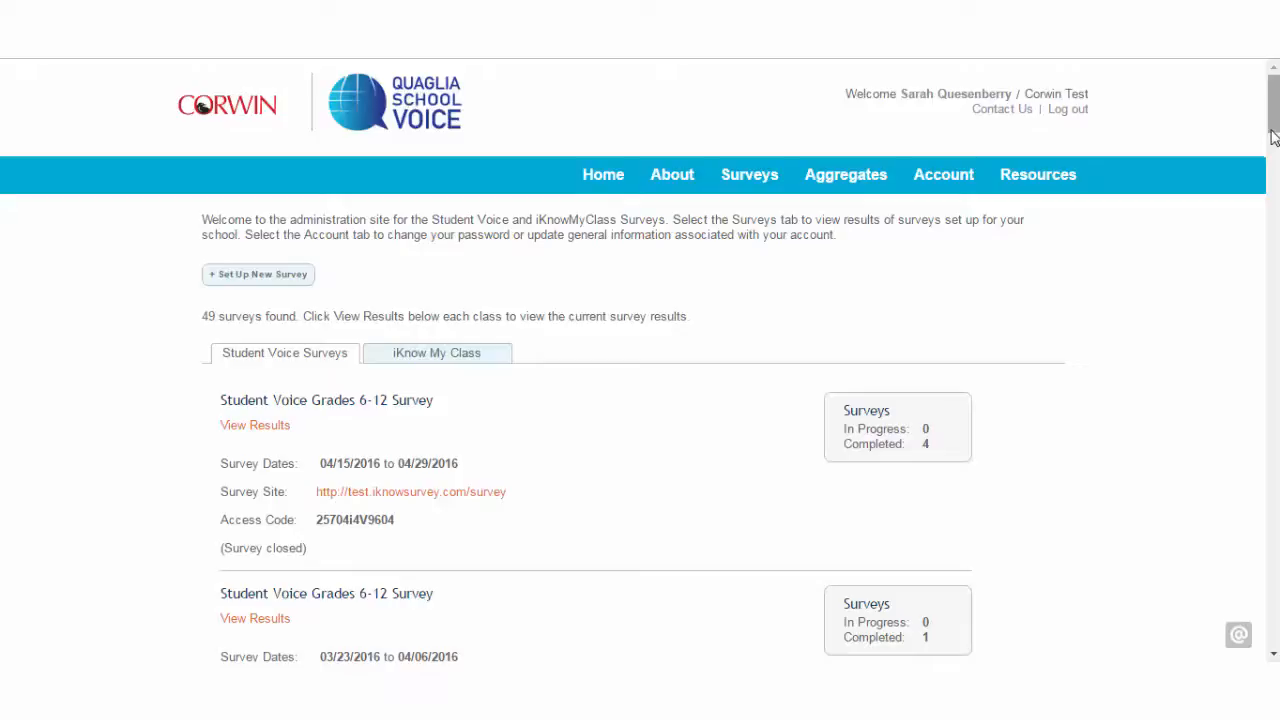
mouse_move(1163, 390)
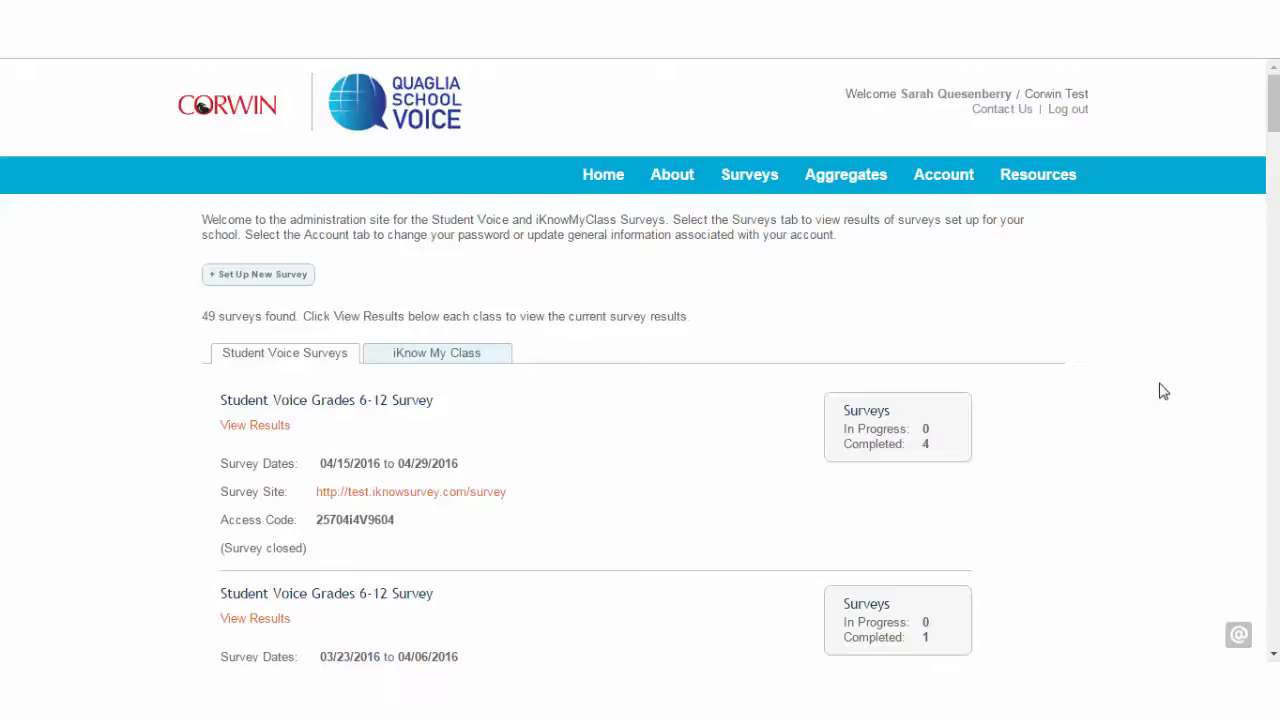
Step: Open current results of the 02/11–03/17/2016 Student Voice Grades 6-12 Survey
scroll("down", 3)
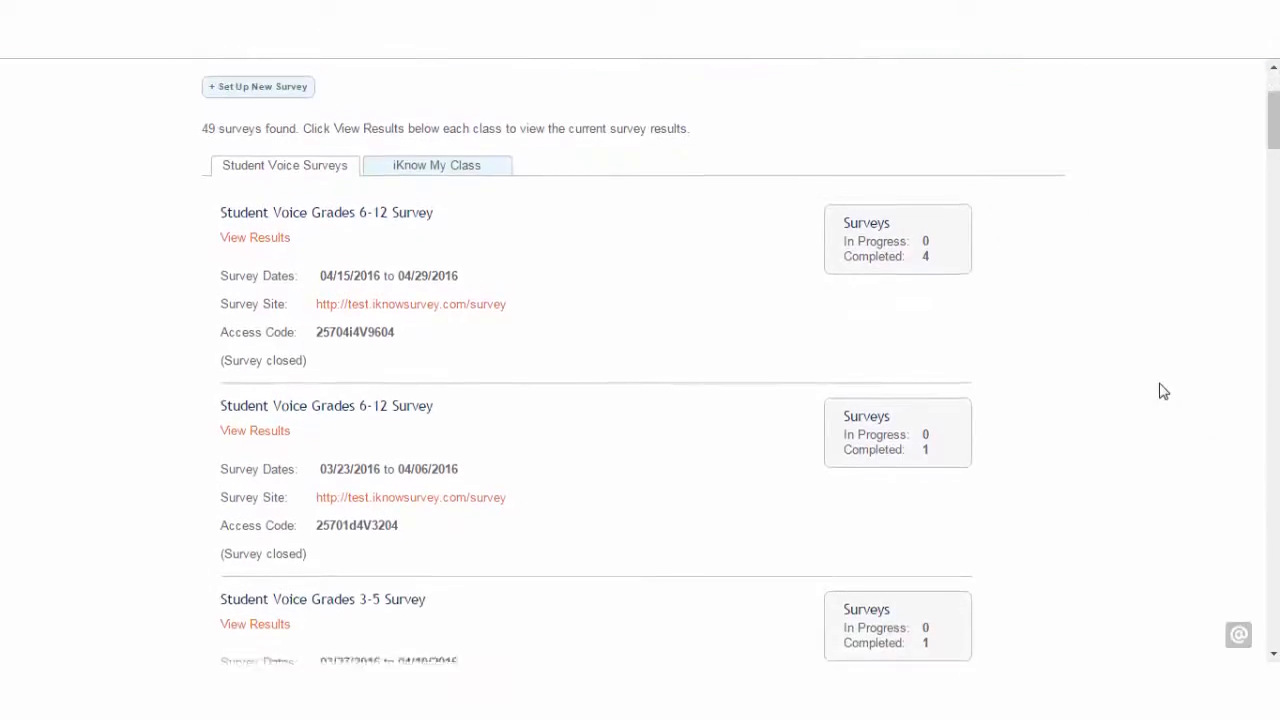
scroll("down", 3)
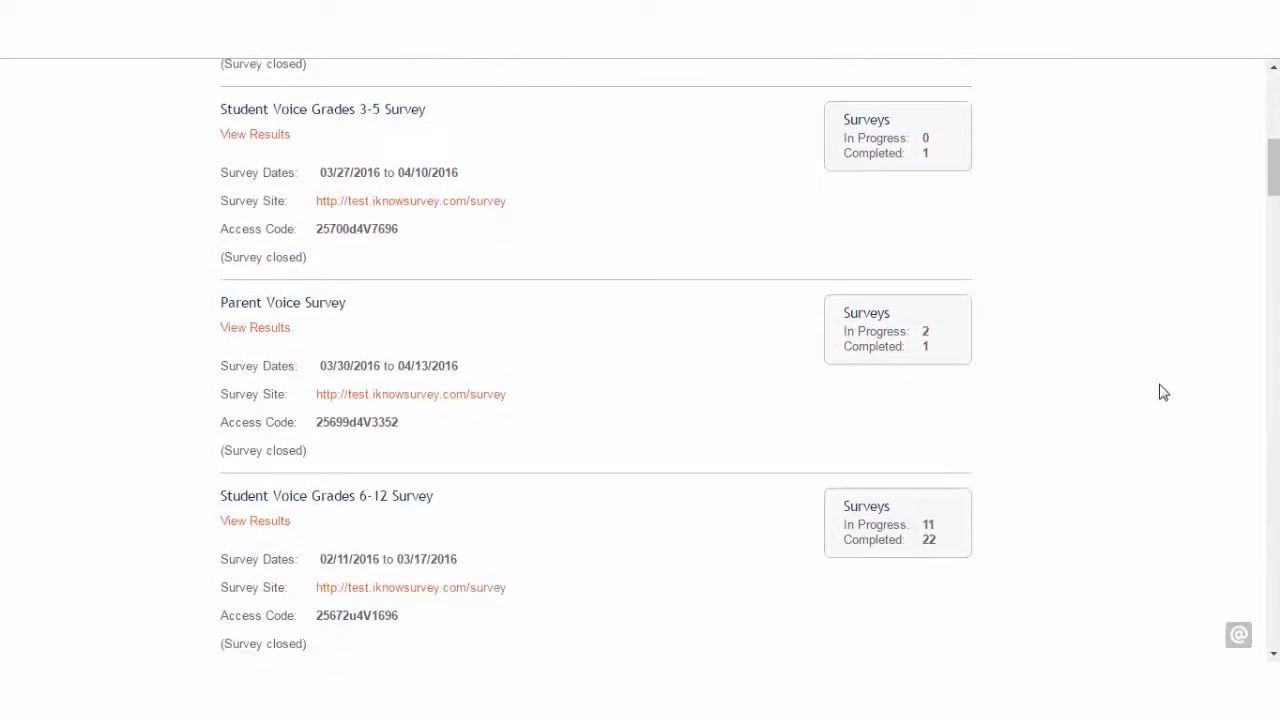
scroll("down", 3)
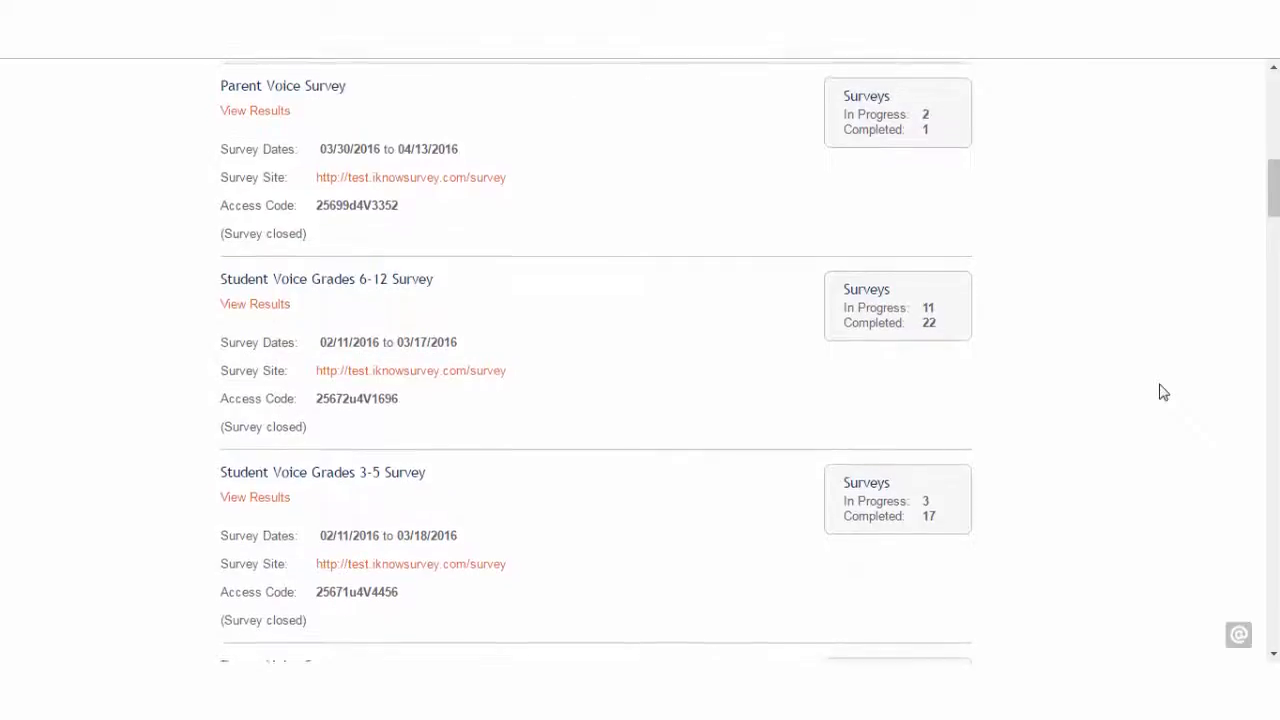
scroll("down", 3)
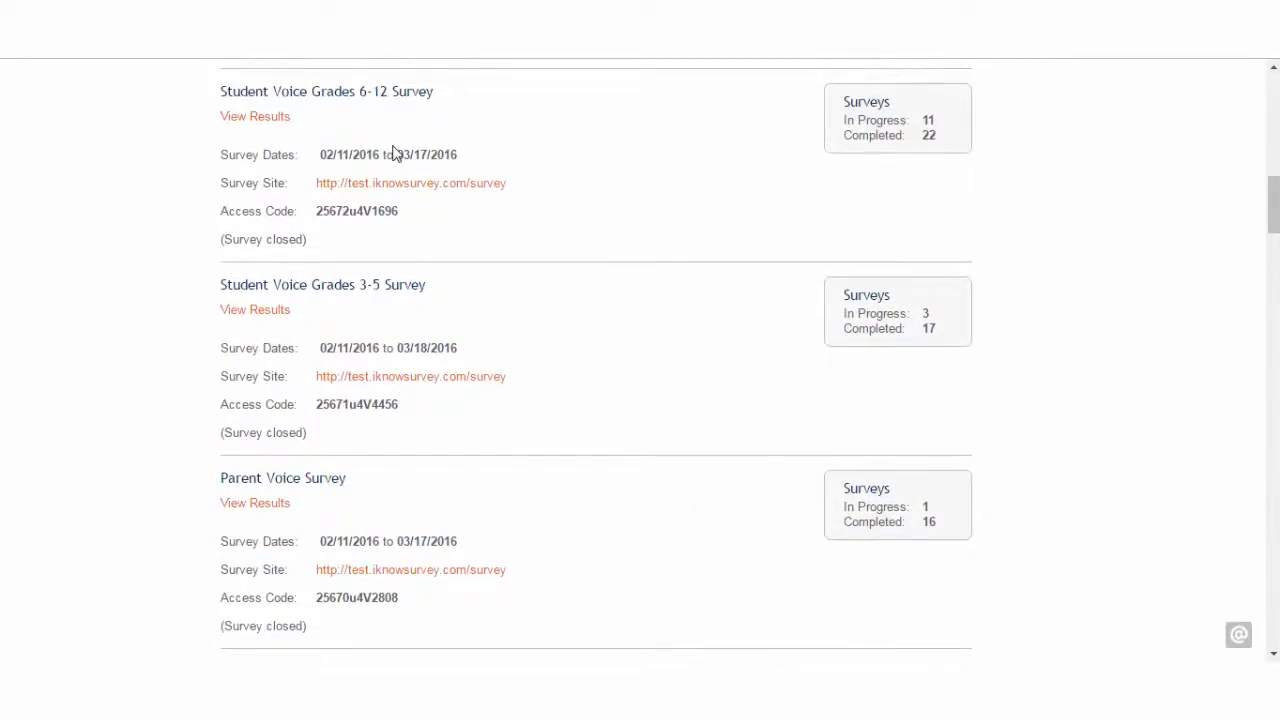
mouse_move(255, 116)
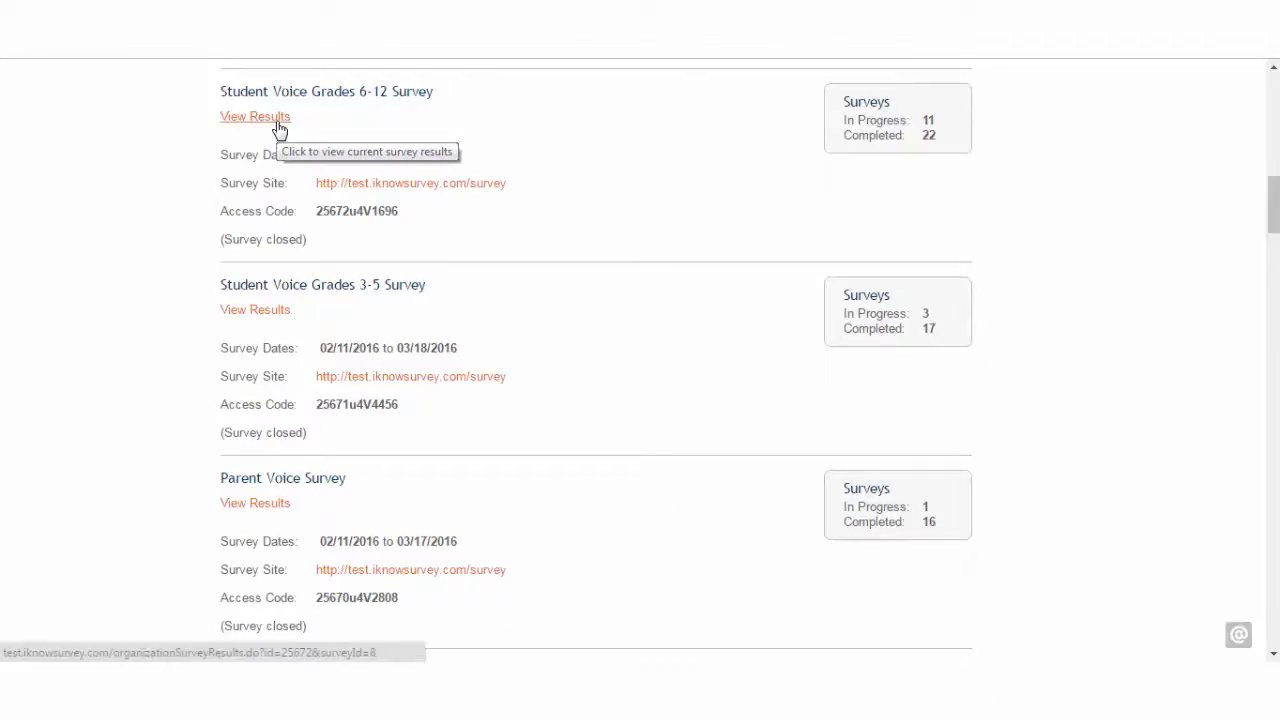
left_click(254, 116)
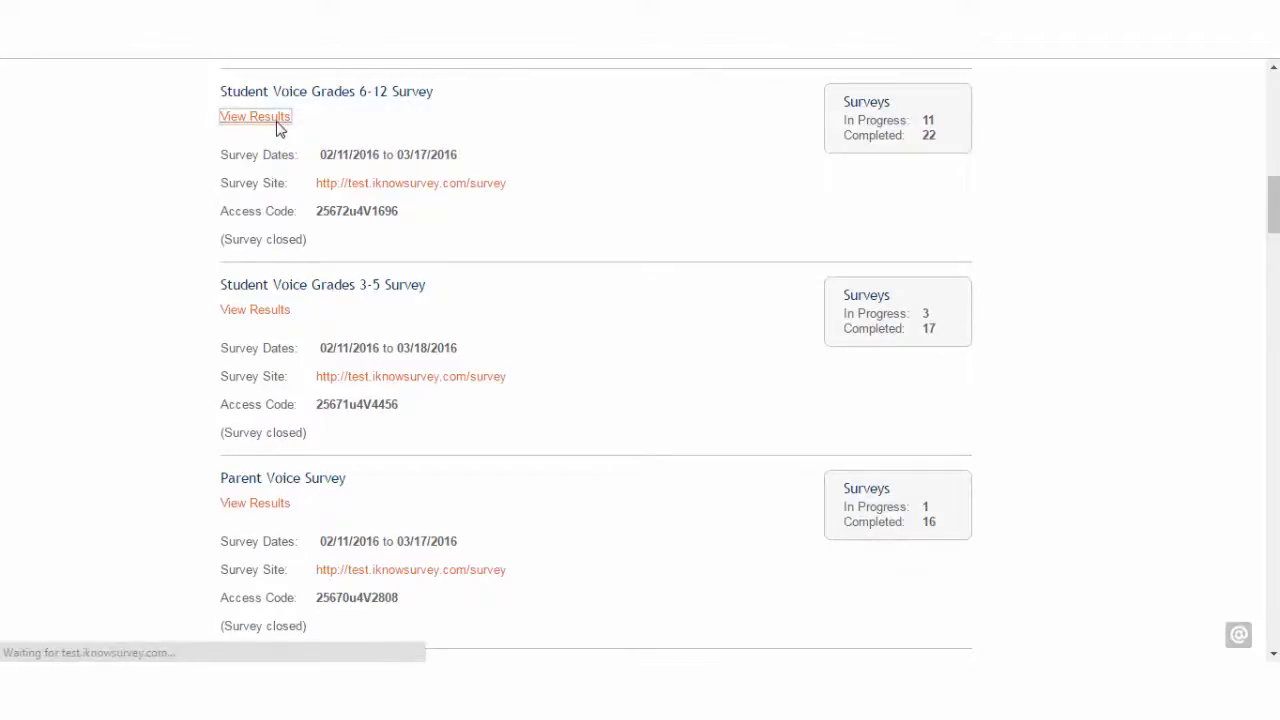
left_click(254, 116)
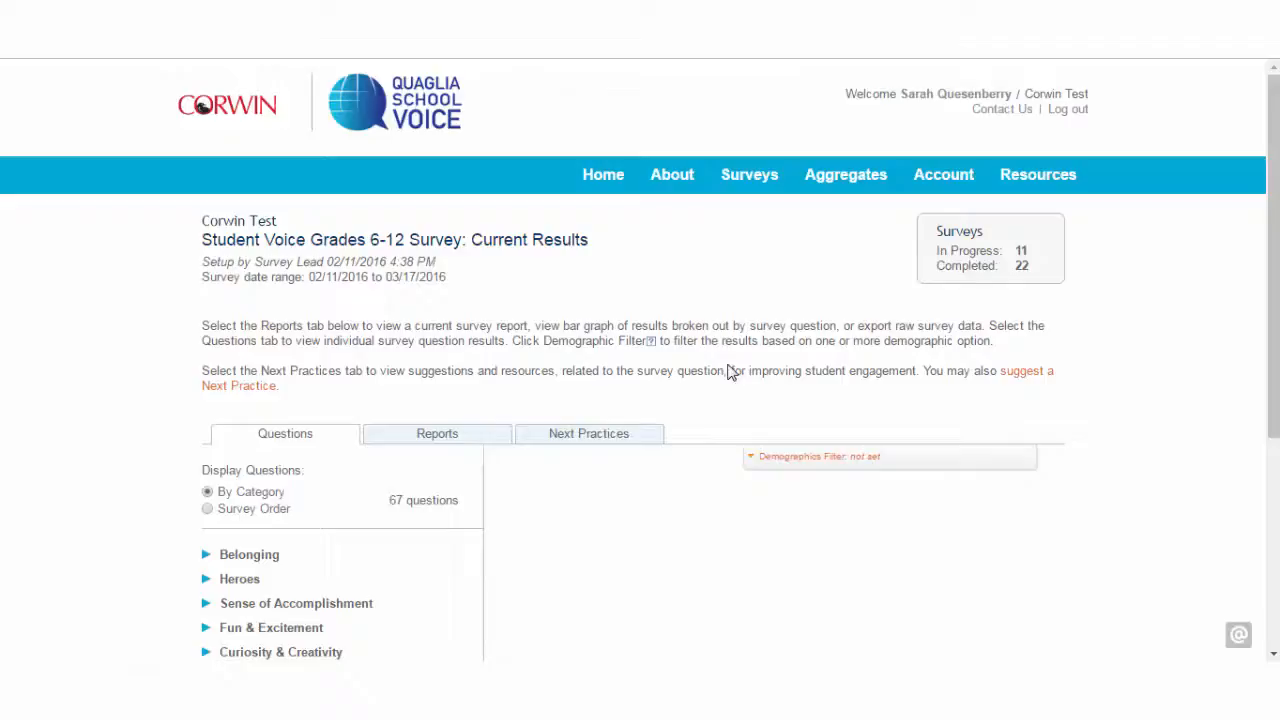
scroll("down", 3)
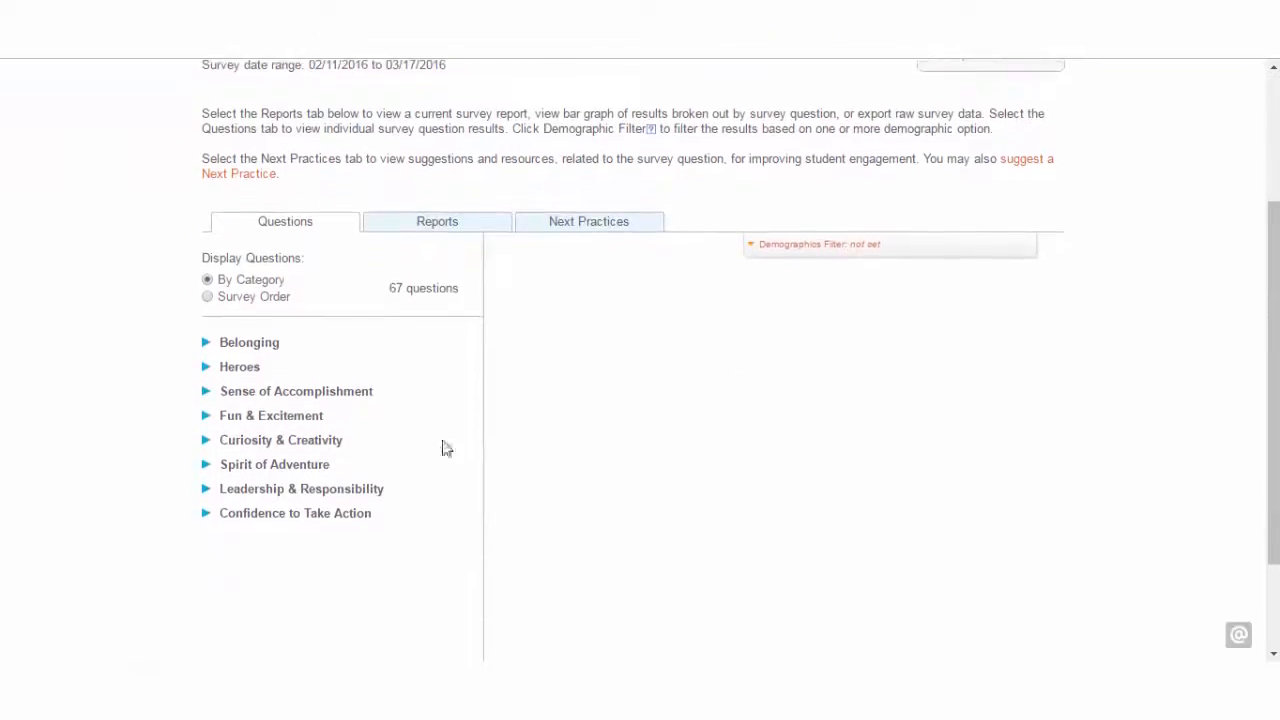
Step: Expand Belonging and view bar graphs for the welcoming, teachers-effort and fitting-in questions
left_click(249, 342)
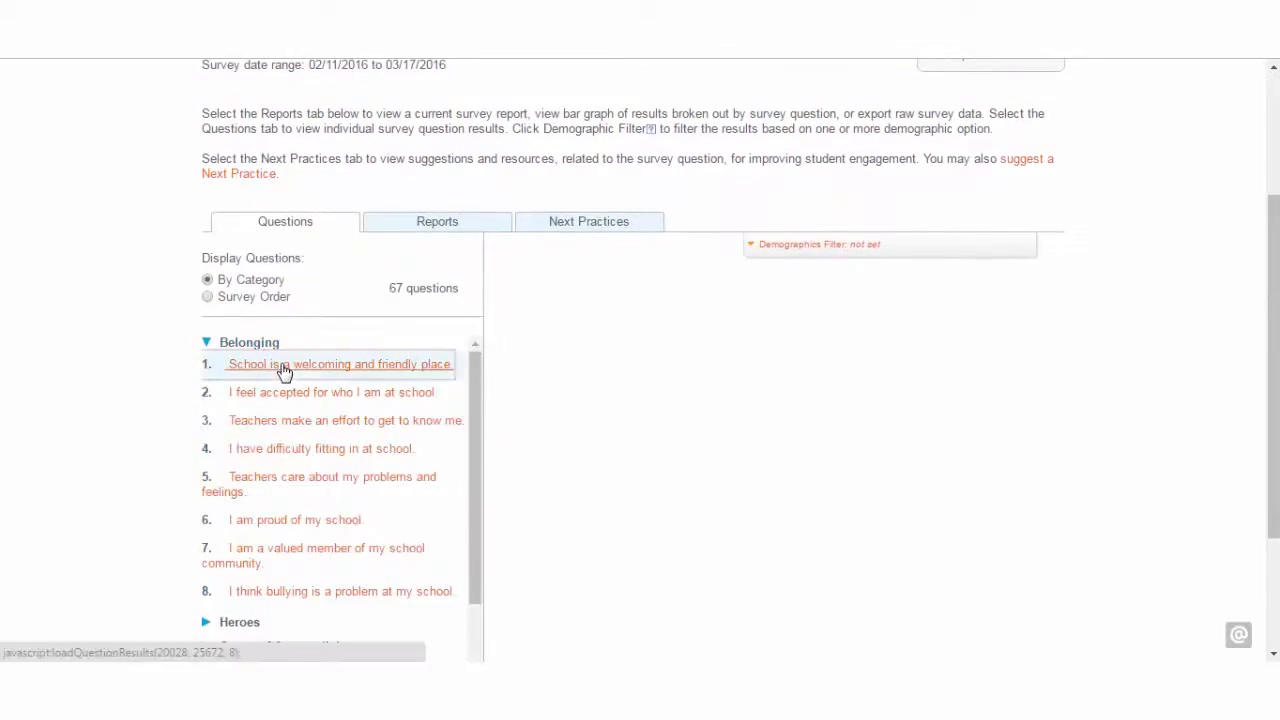
left_click(339, 363)
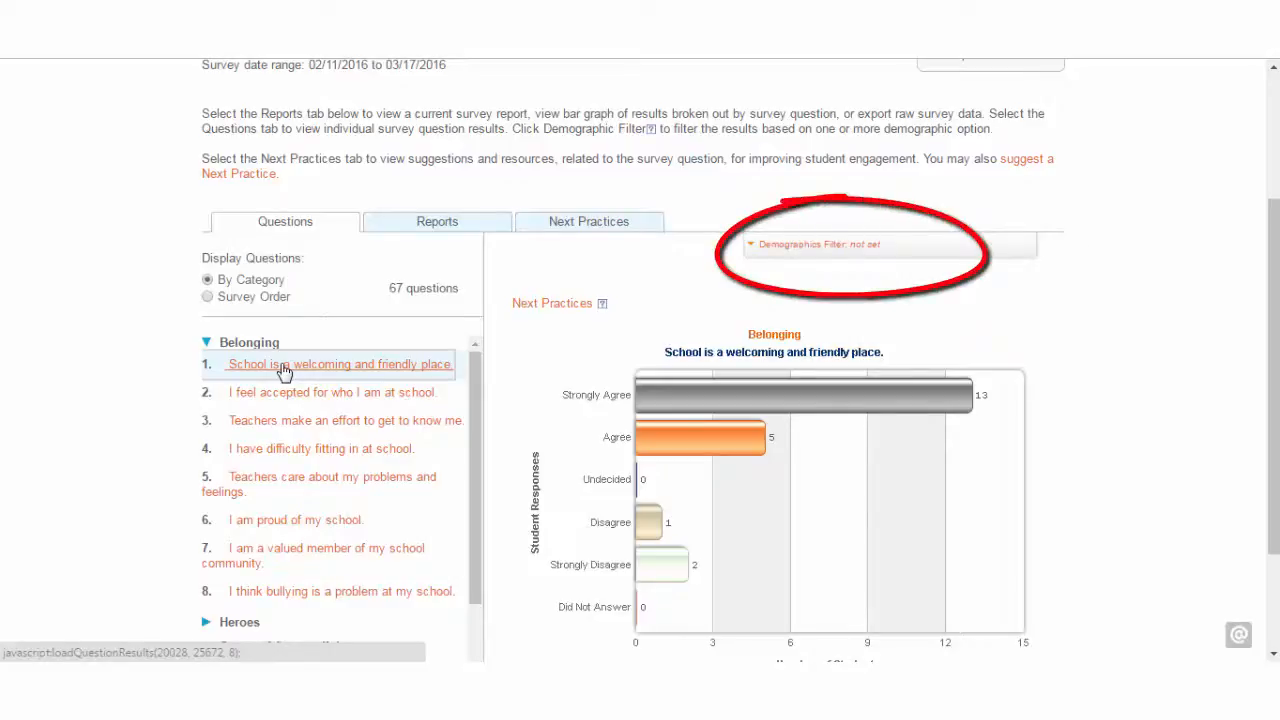
left_click(332, 392)
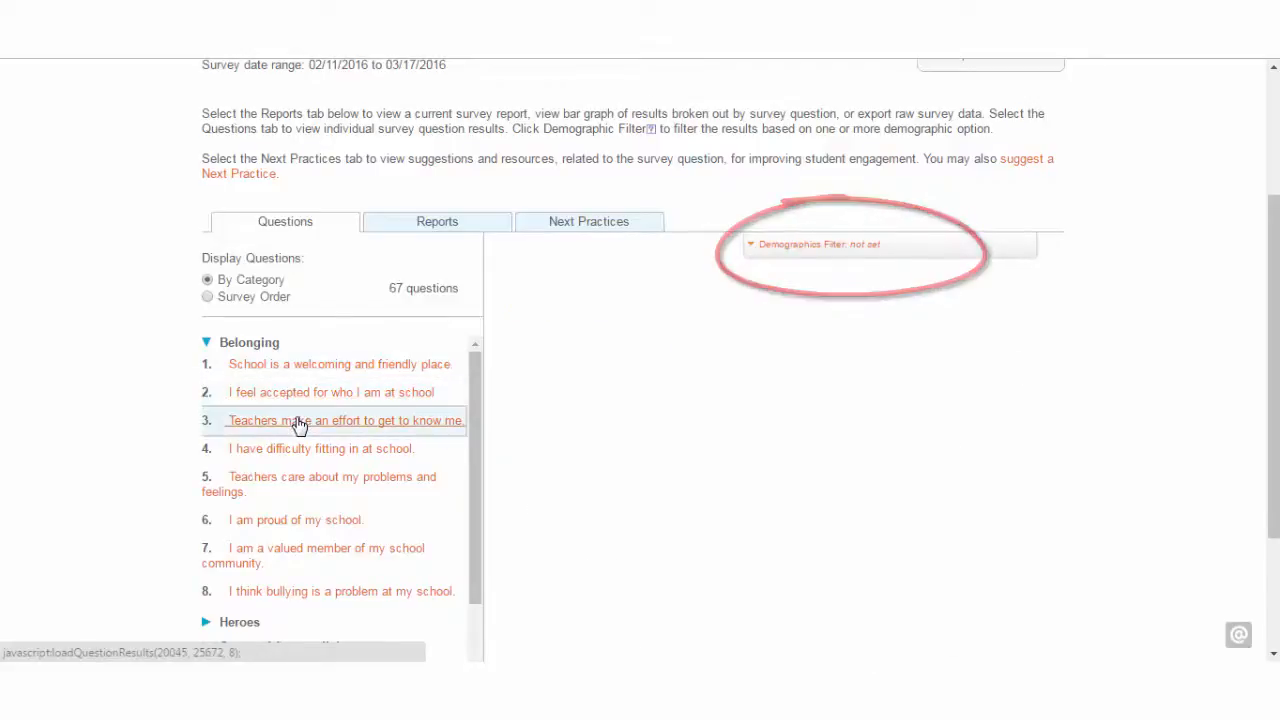
left_click(344, 420)
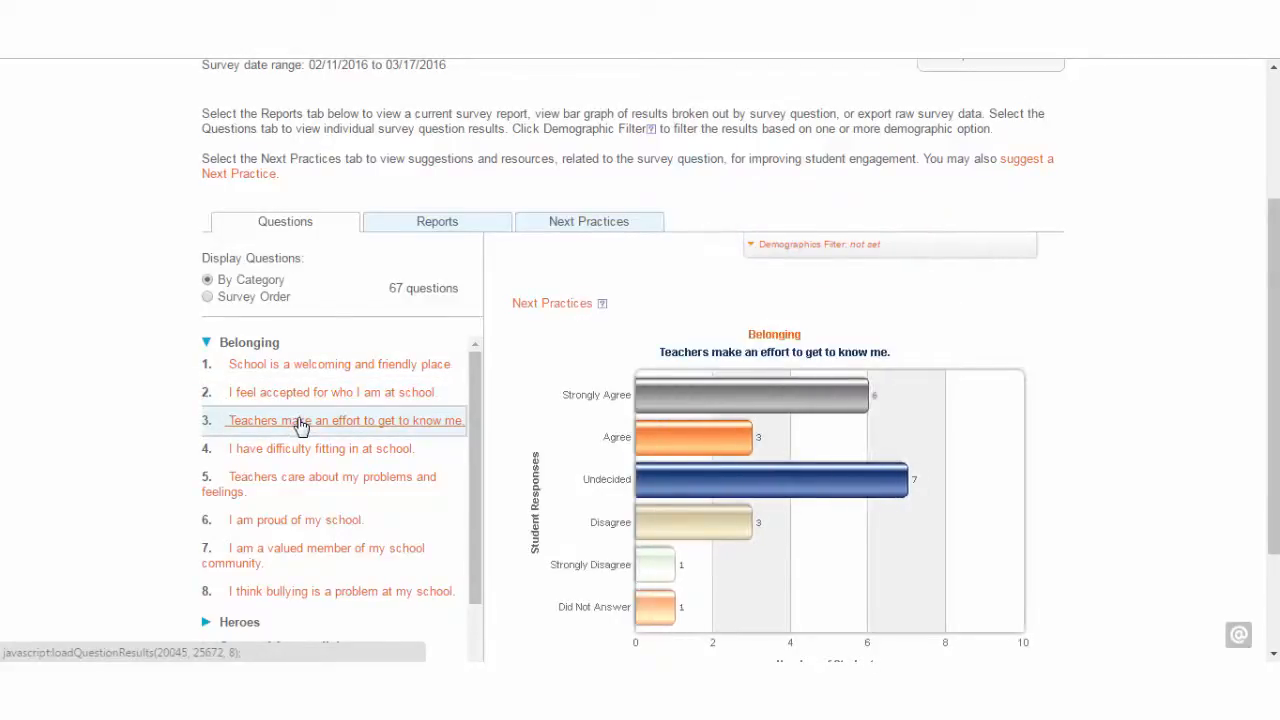
left_click(320, 448)
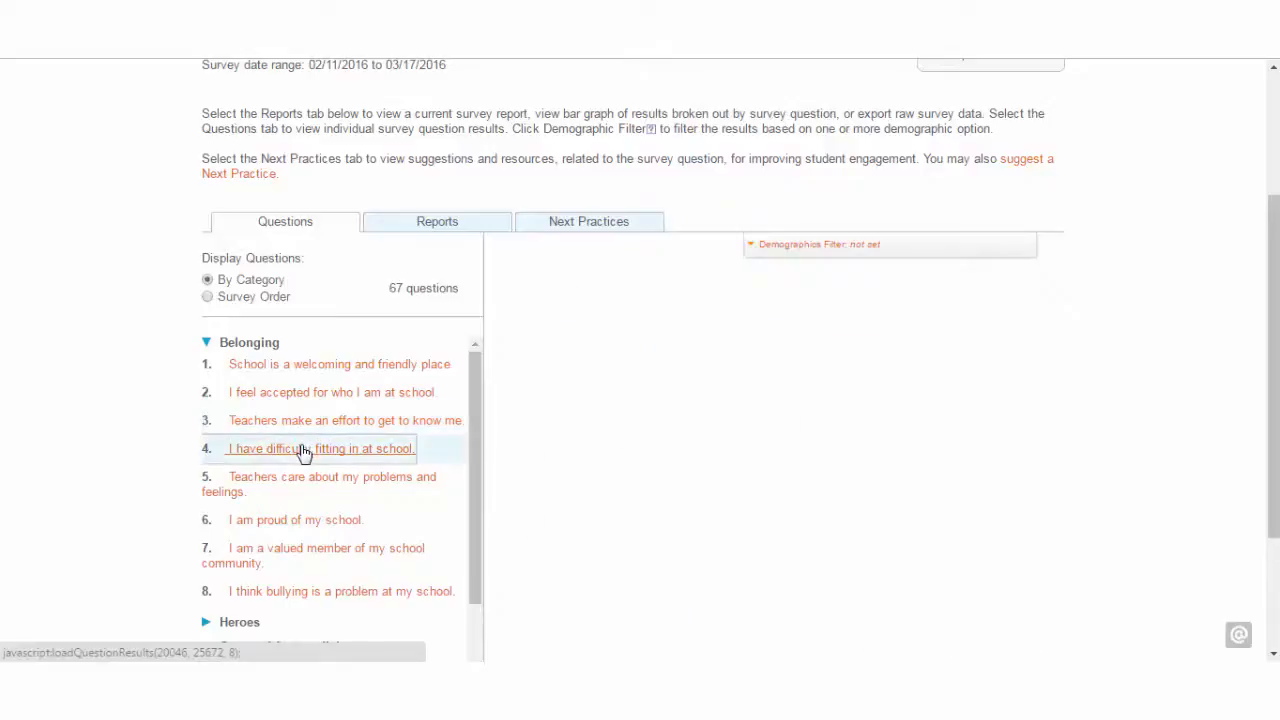
Step: Show the 'difficulty fitting in at school' bar graph and try a Male demographics filter, leaving it unset
left_click(319, 448)
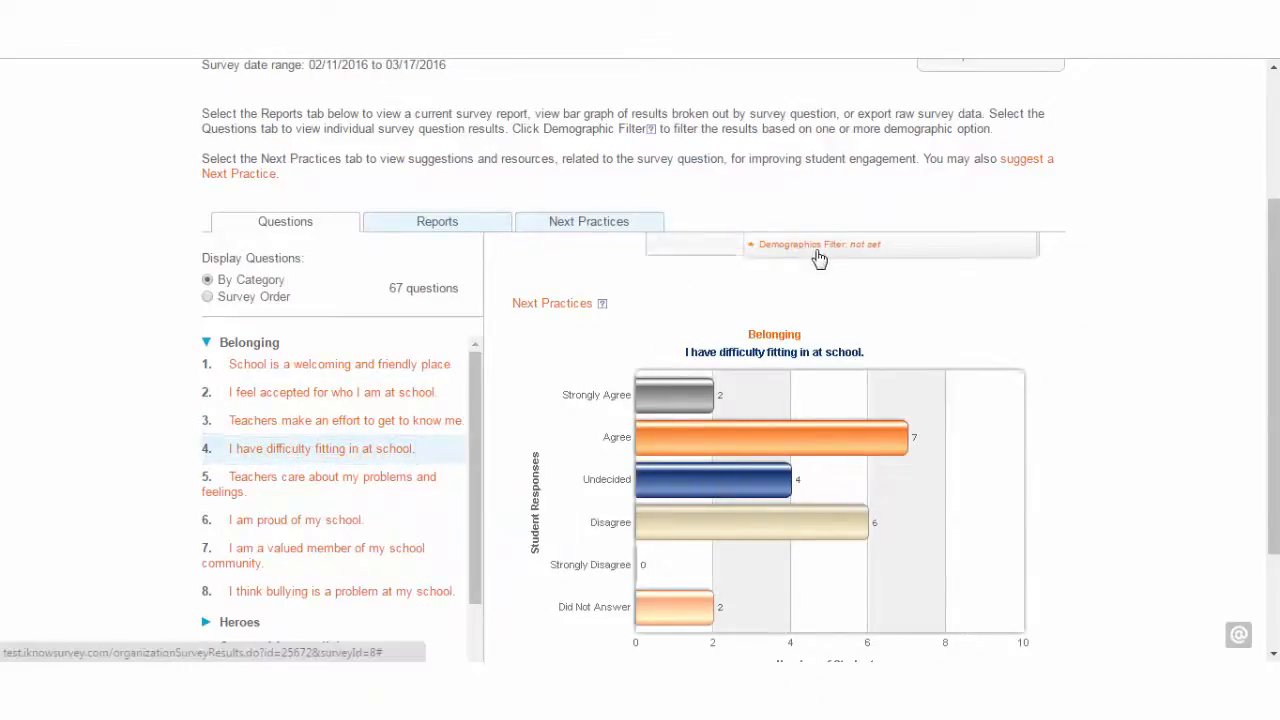
left_click(819, 244)
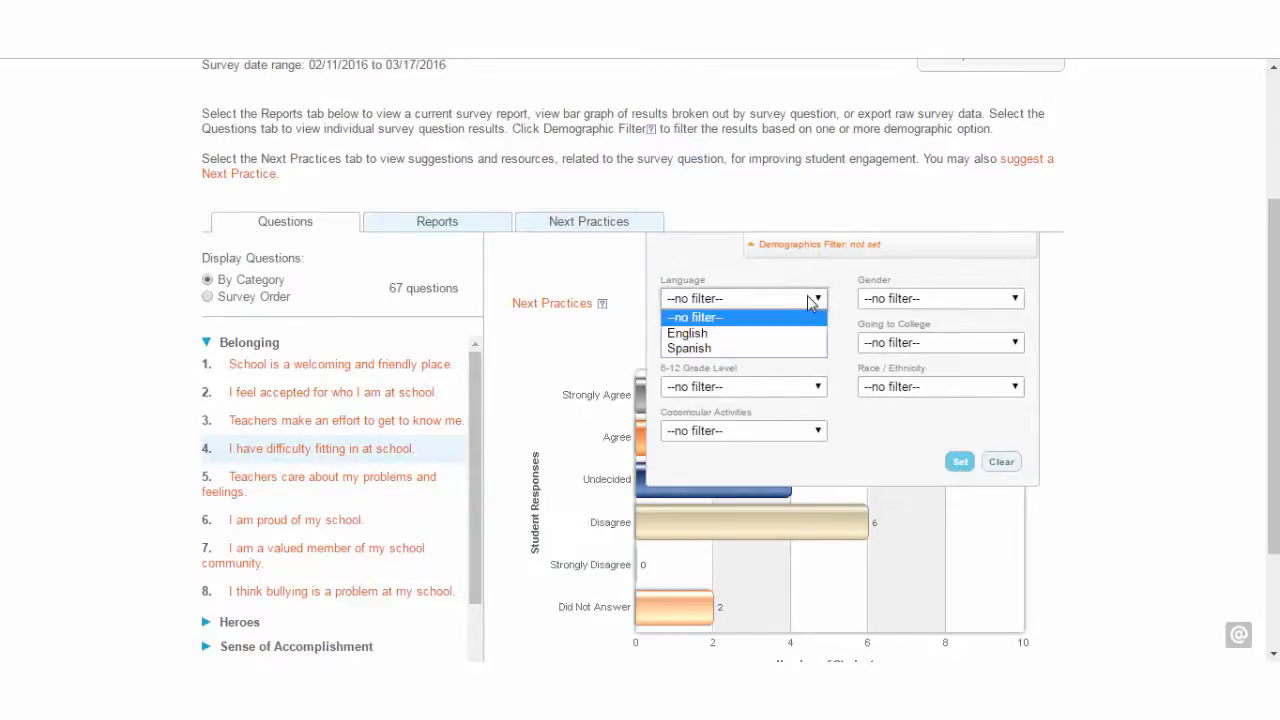
left_click(938, 298)
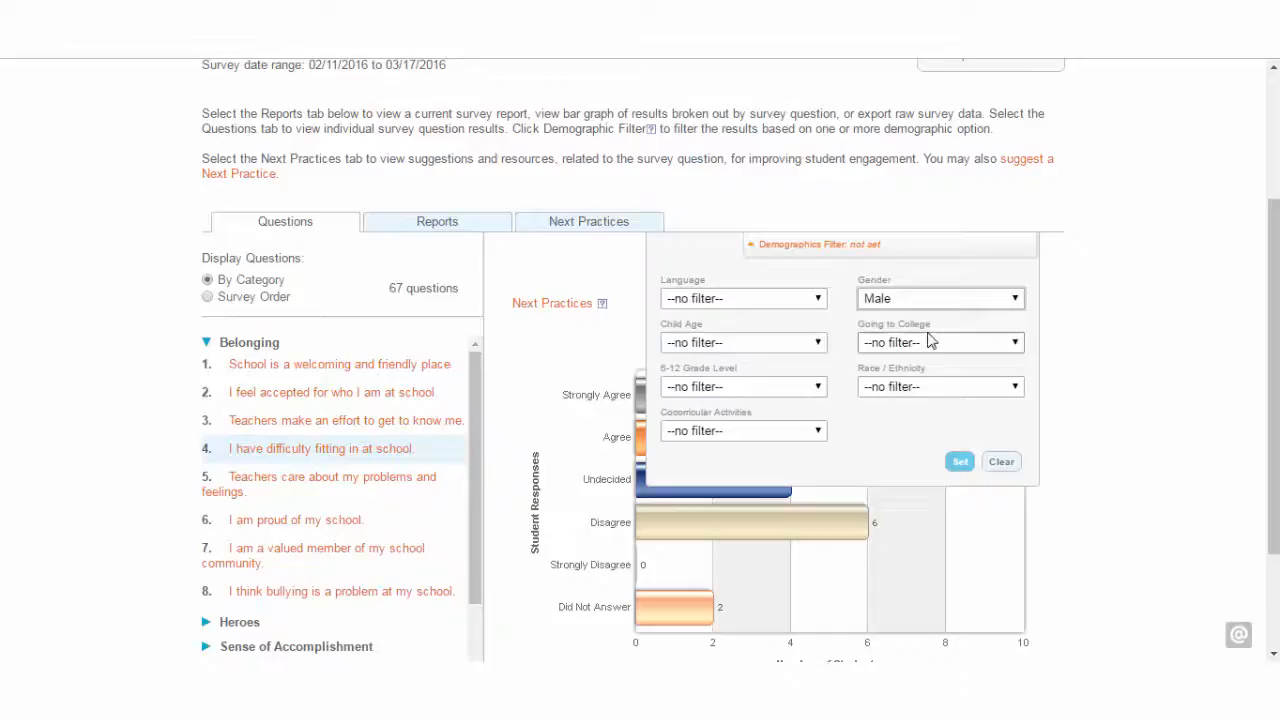
left_click(959, 461)
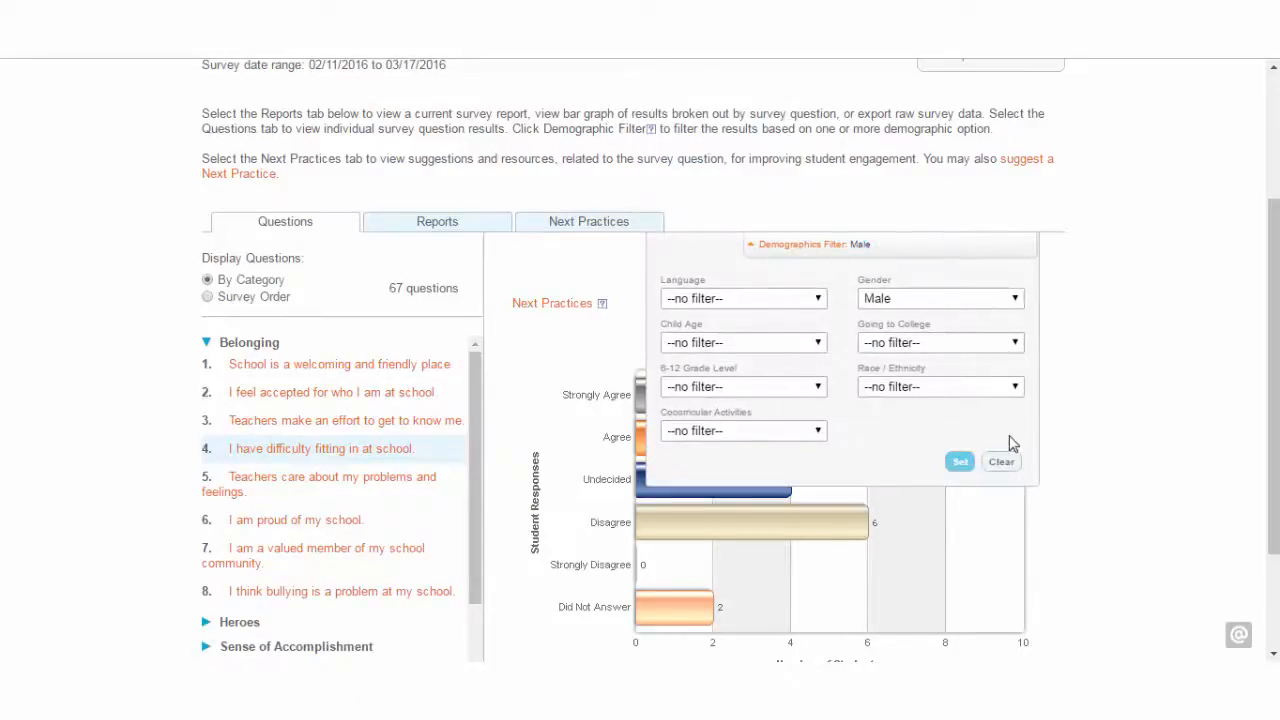
left_click(1001, 461)
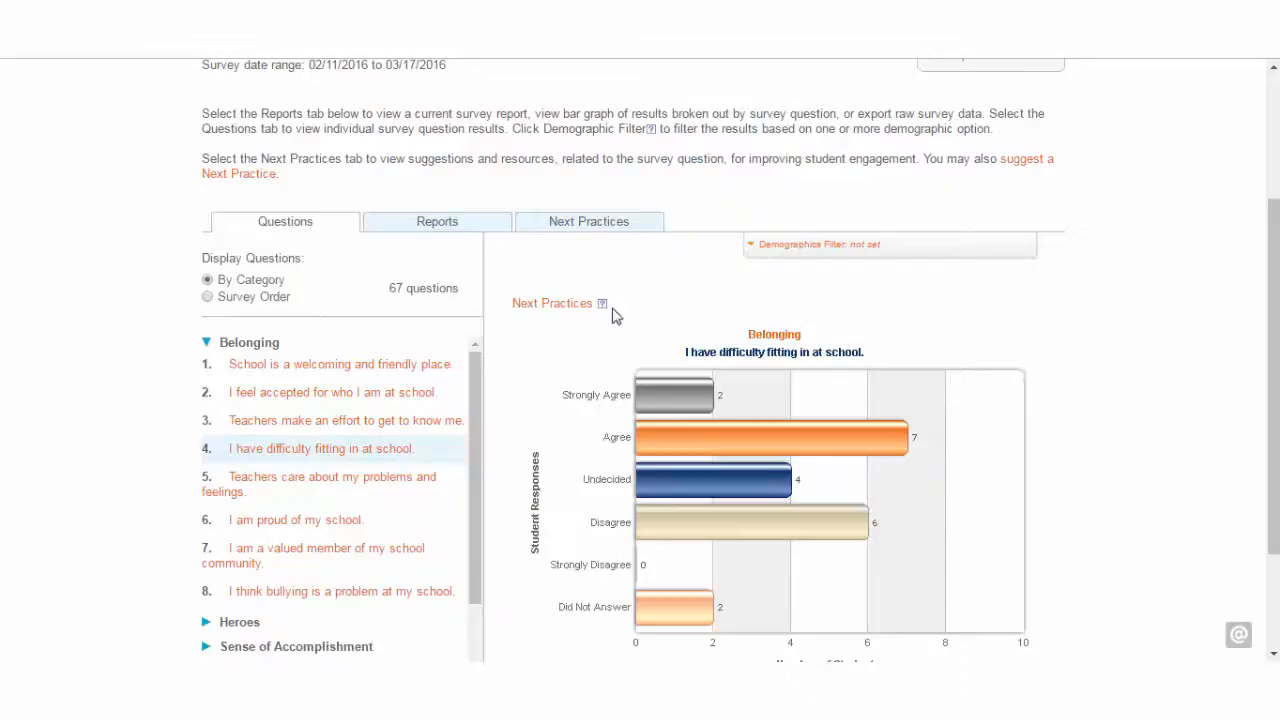
Step: Open the PDF Survey Report from the Reports tab
left_click(437, 221)
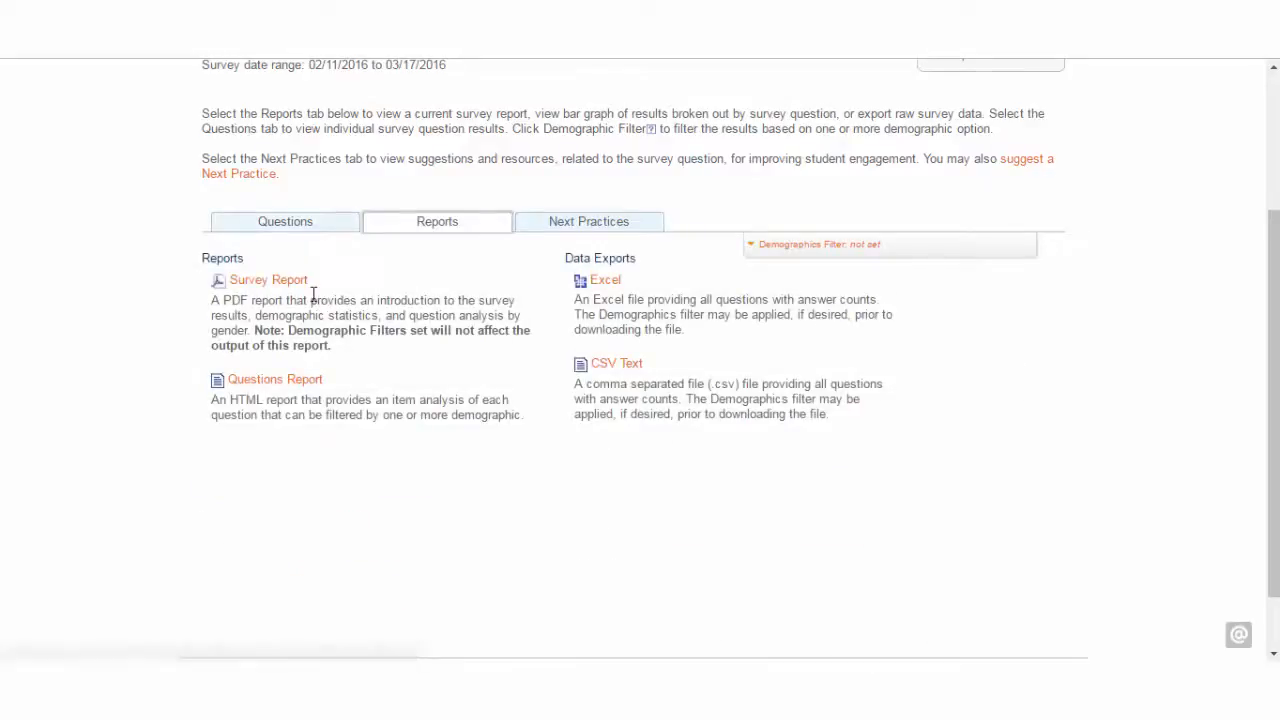
left_click(267, 280)
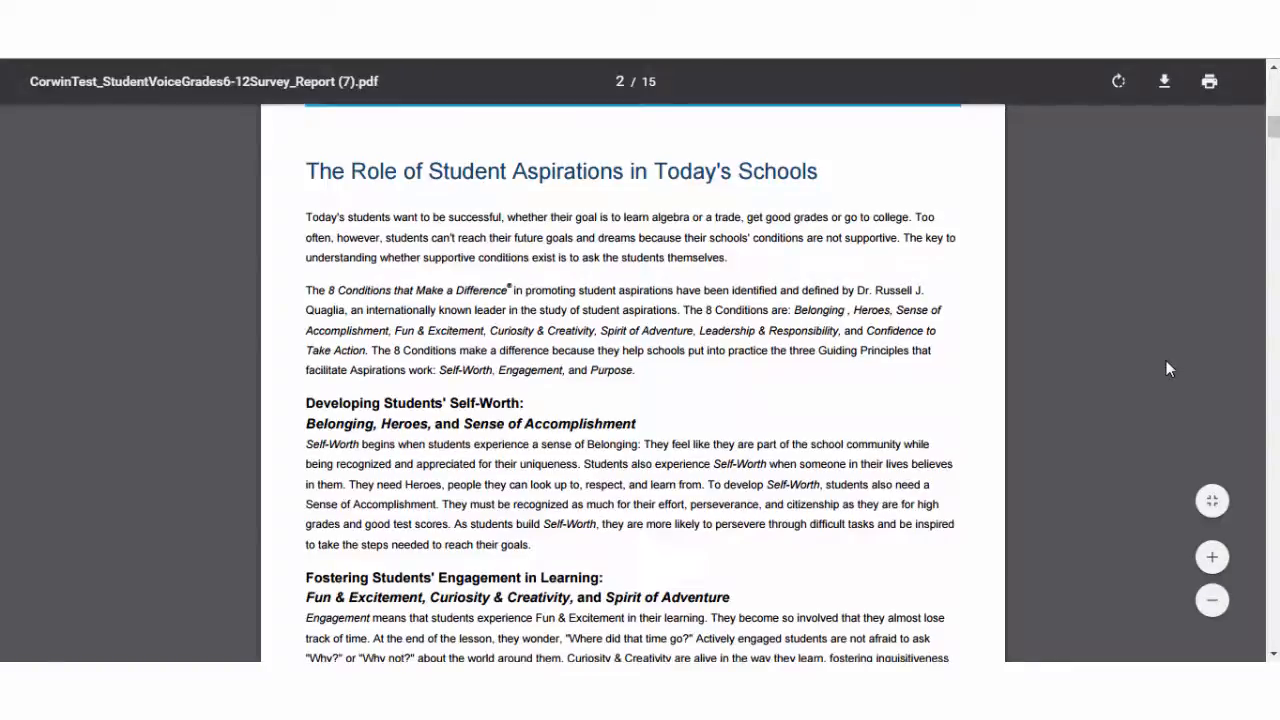
scroll("down", 3)
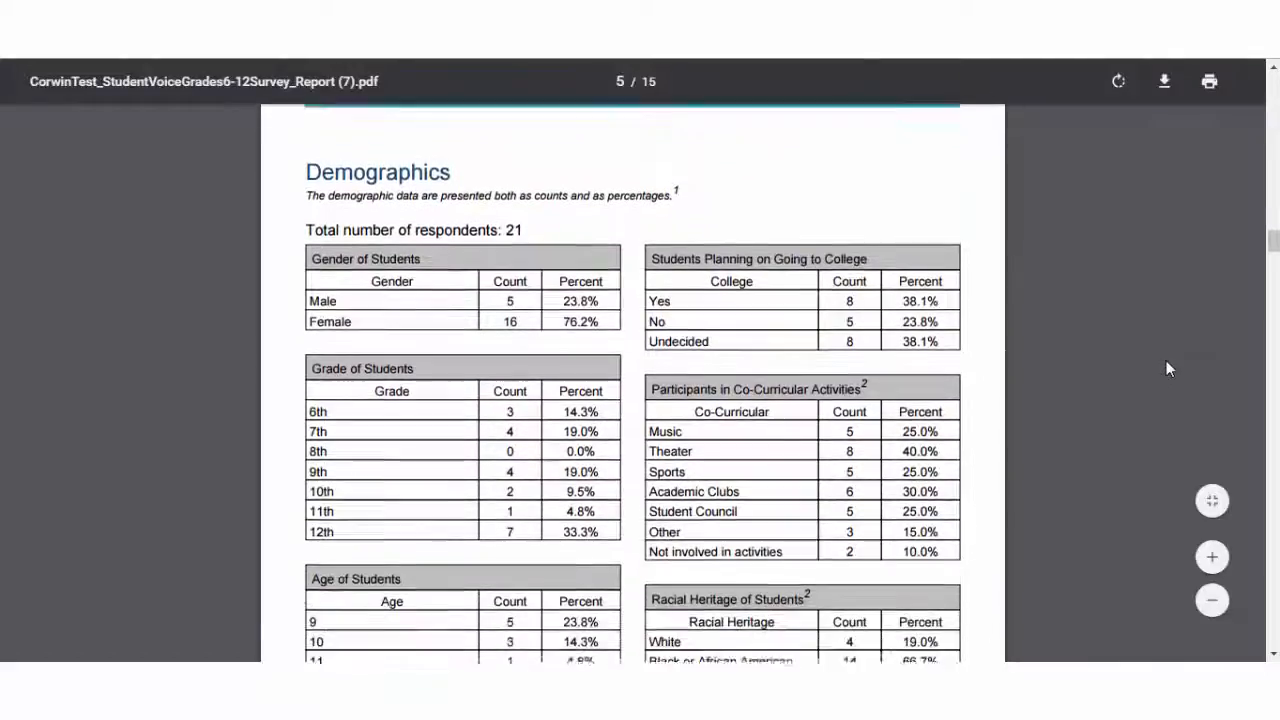
scroll("down", 3)
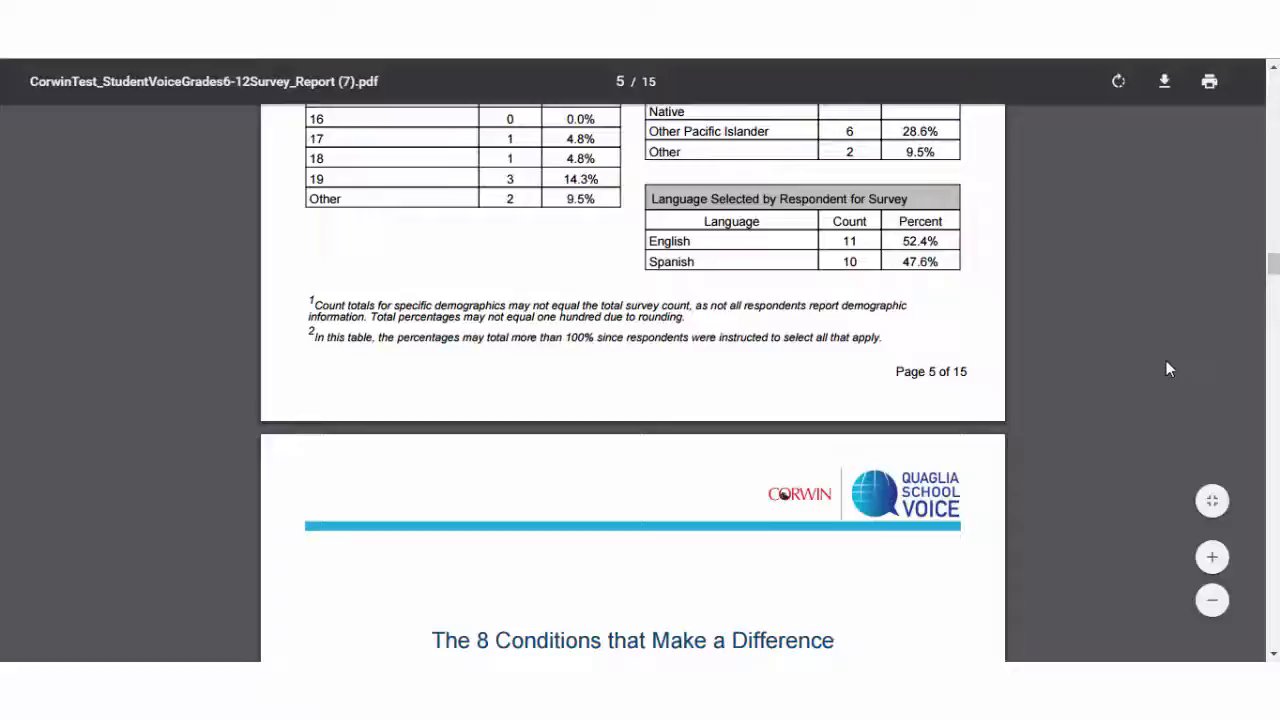
scroll("down", 3)
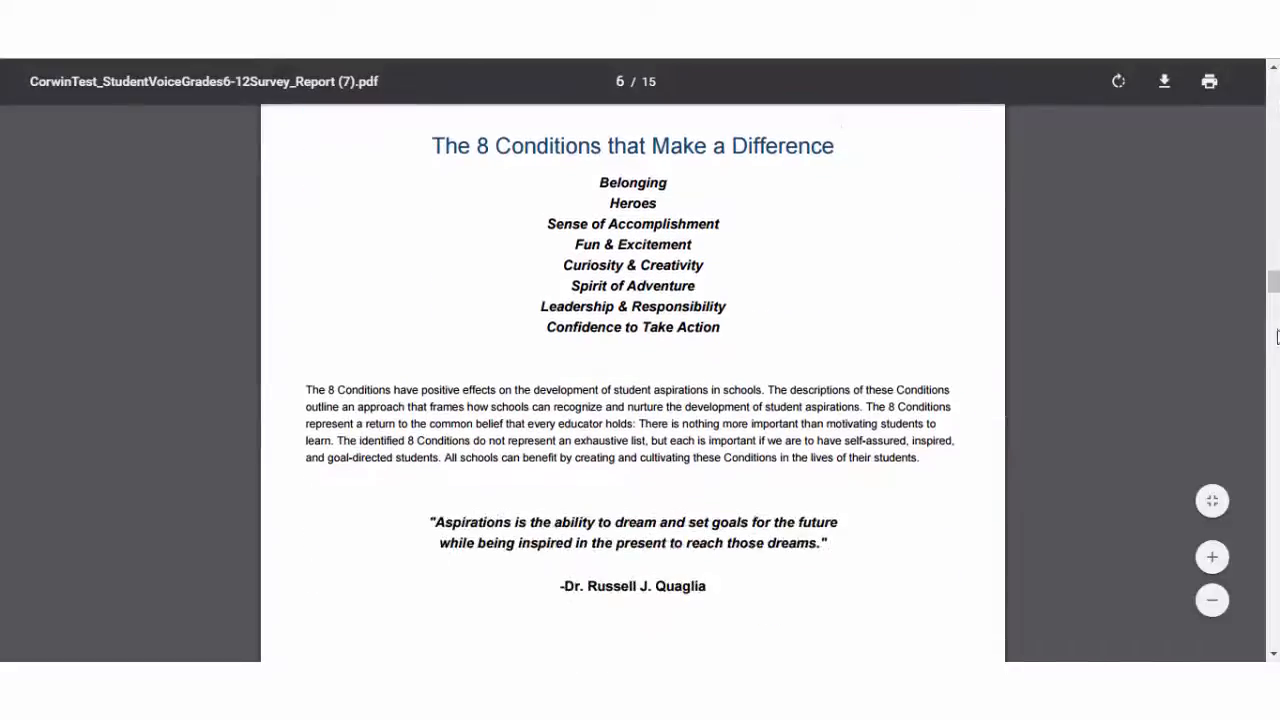
Step: Scroll through the 15-page report's demographics and per-condition agreement tables
scroll("down", 3)
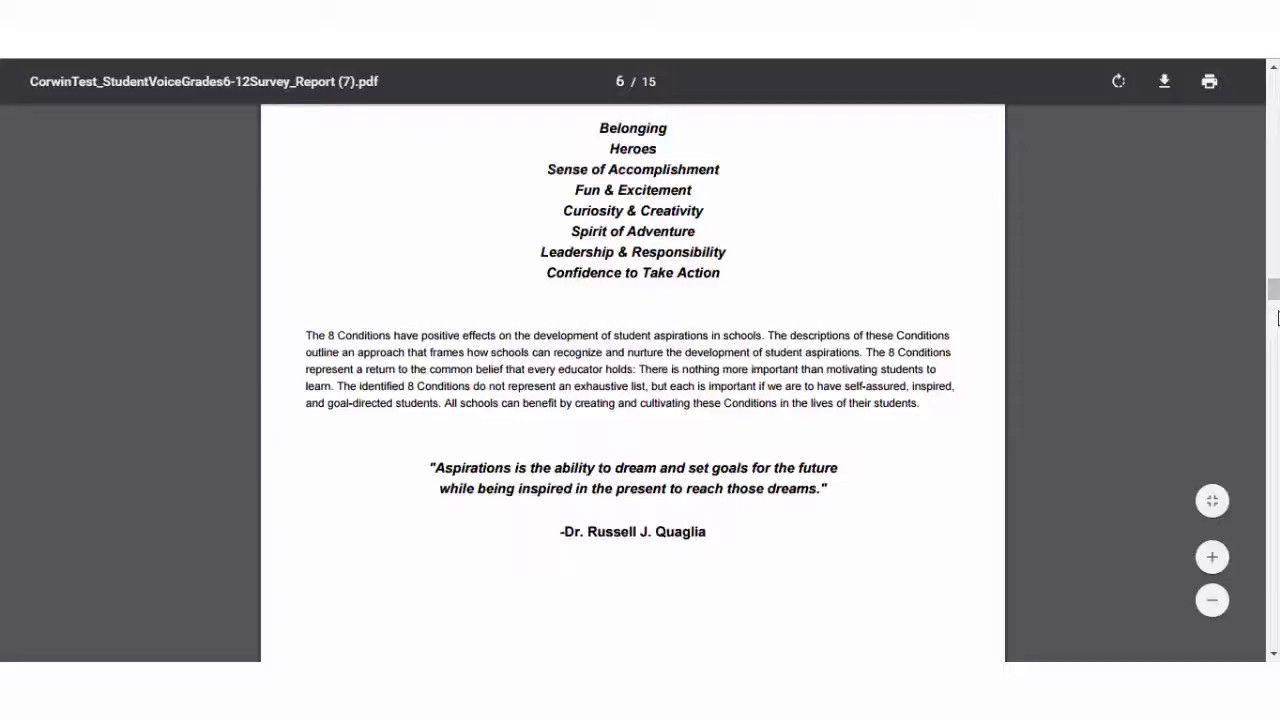
scroll("down", 3)
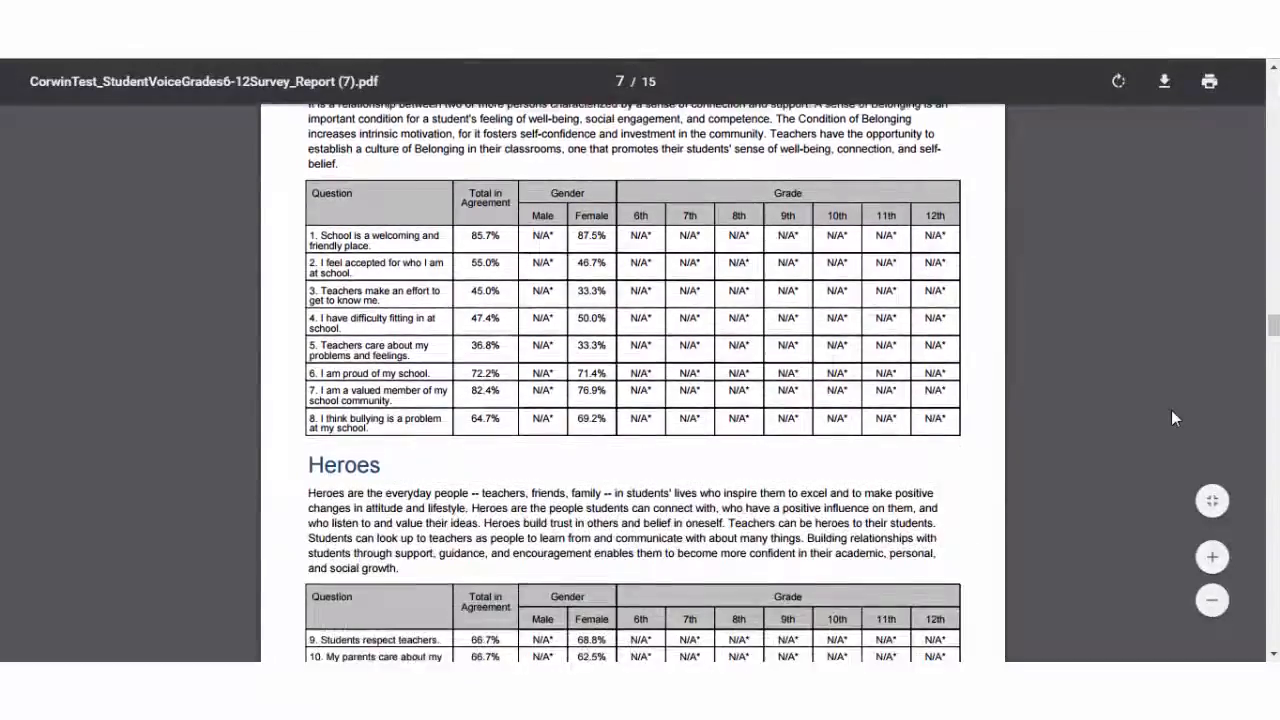
scroll("down", 3)
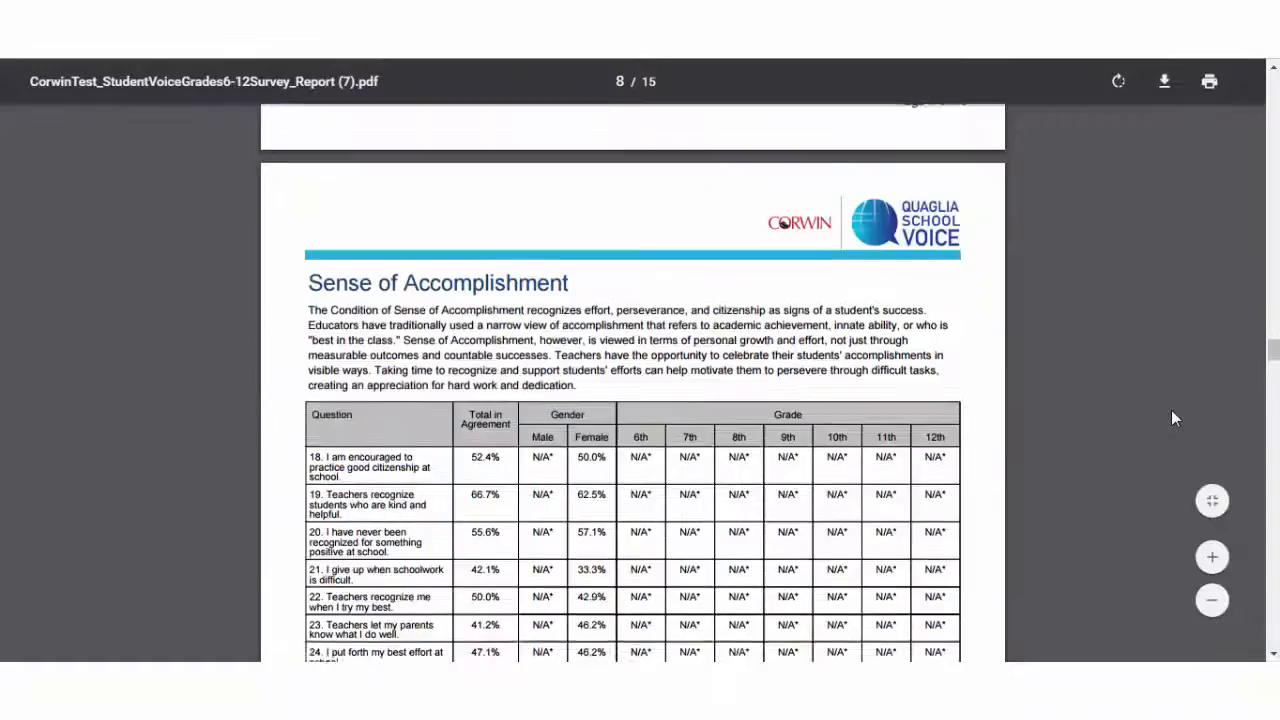
scroll("down", 3)
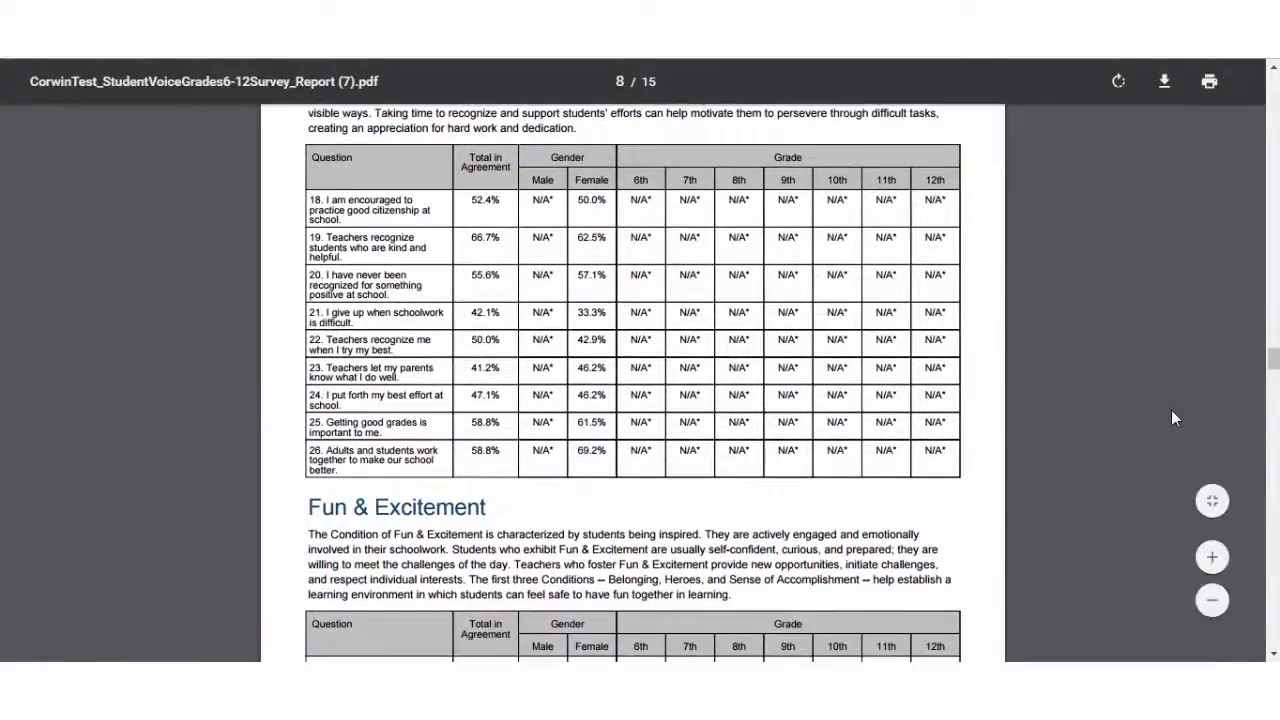
scroll("down", 3)
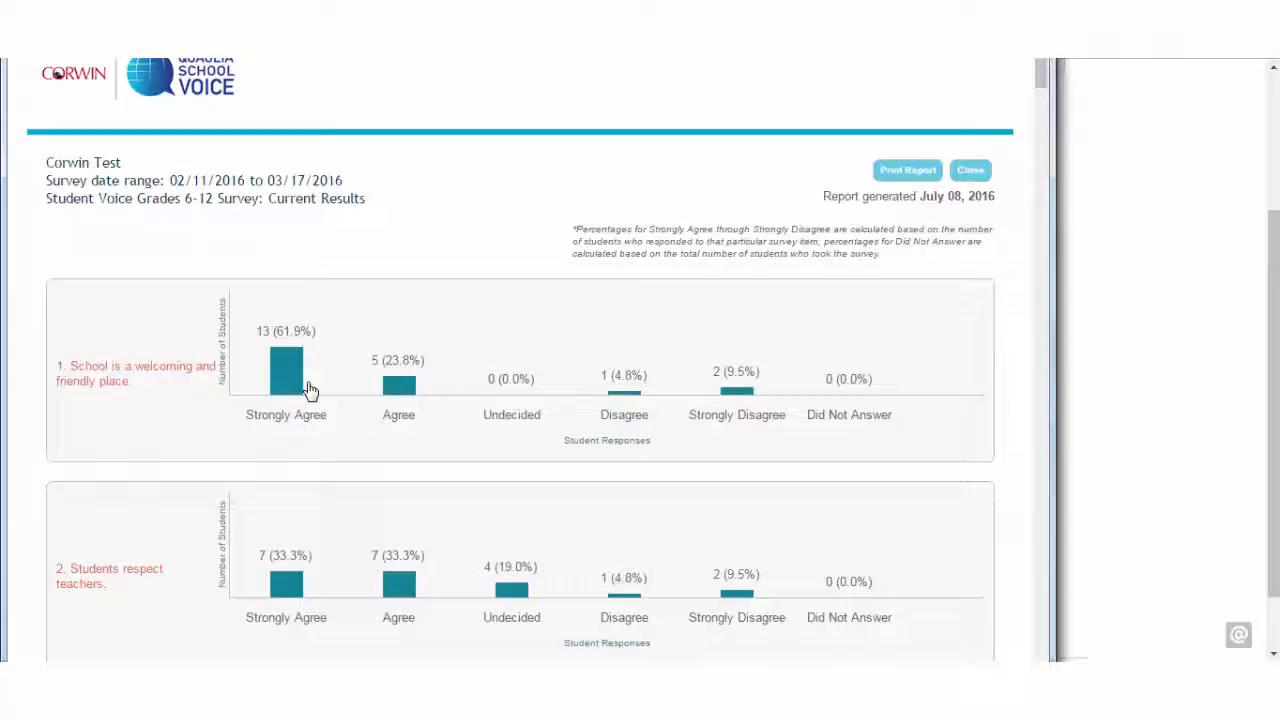
mouse_move(997, 252)
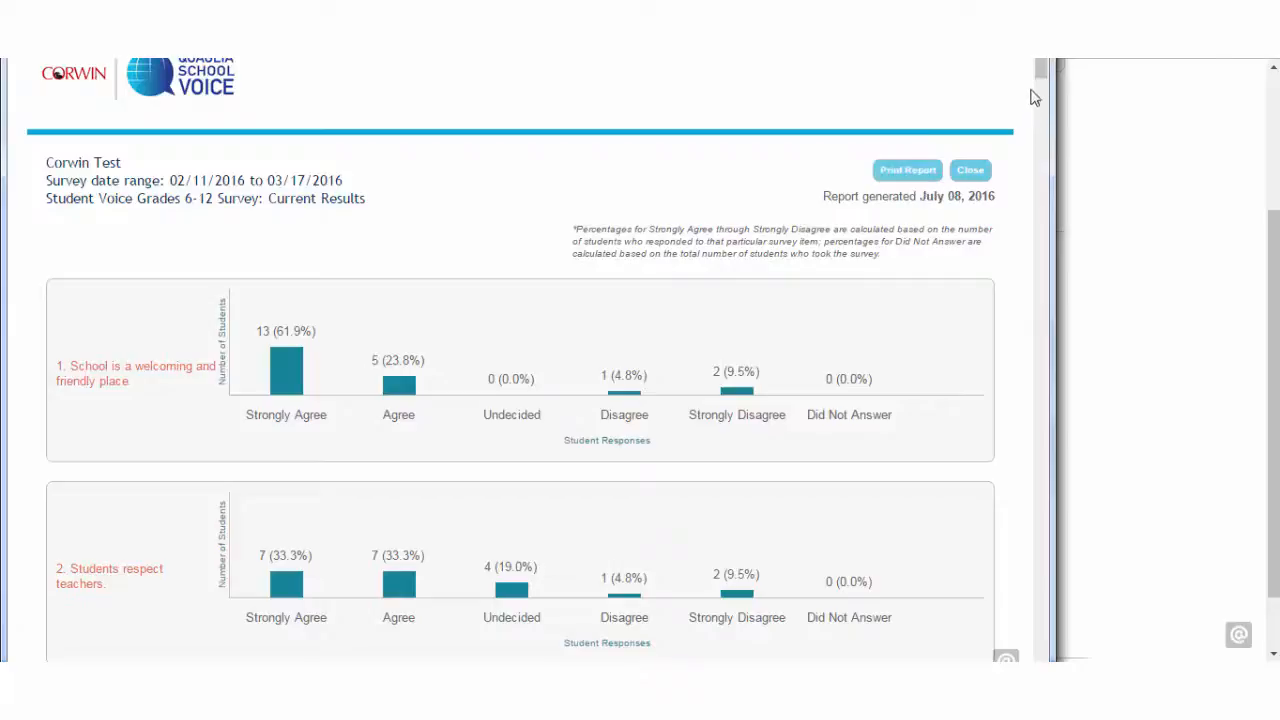
Step: Scroll through the Questions Report bar charts down to question 7
scroll("down", 3)
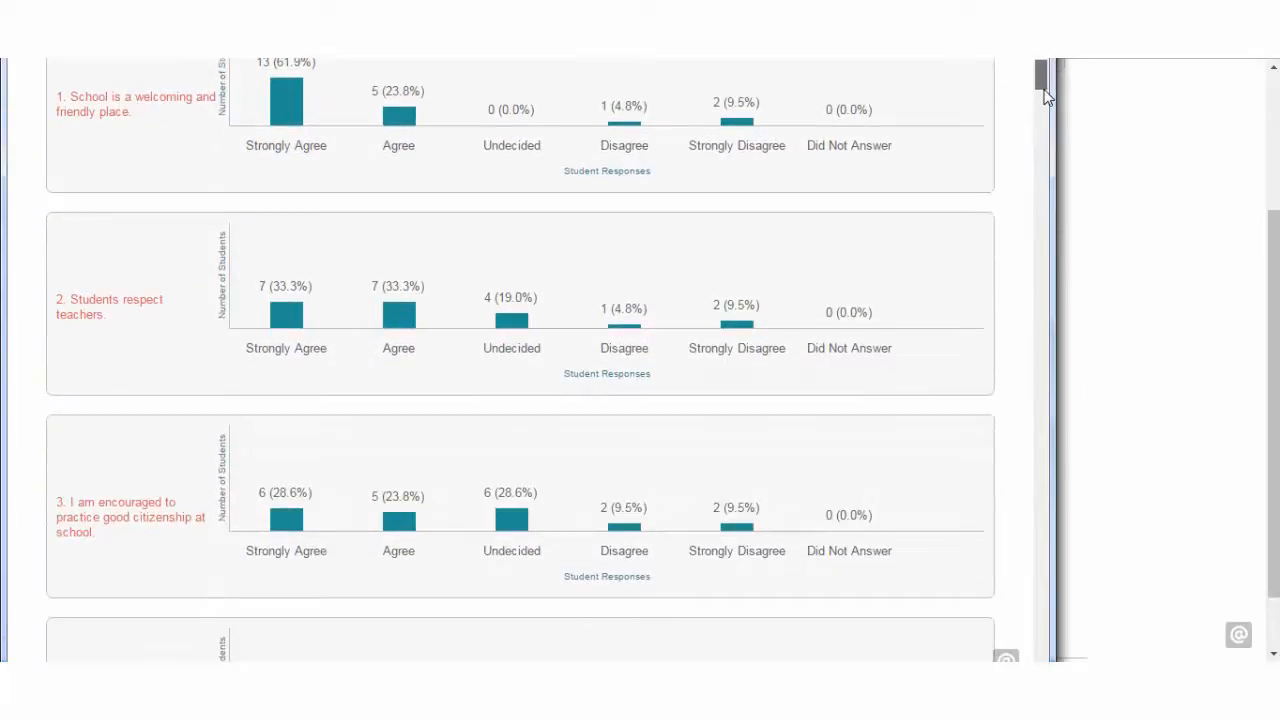
scroll("down", 3)
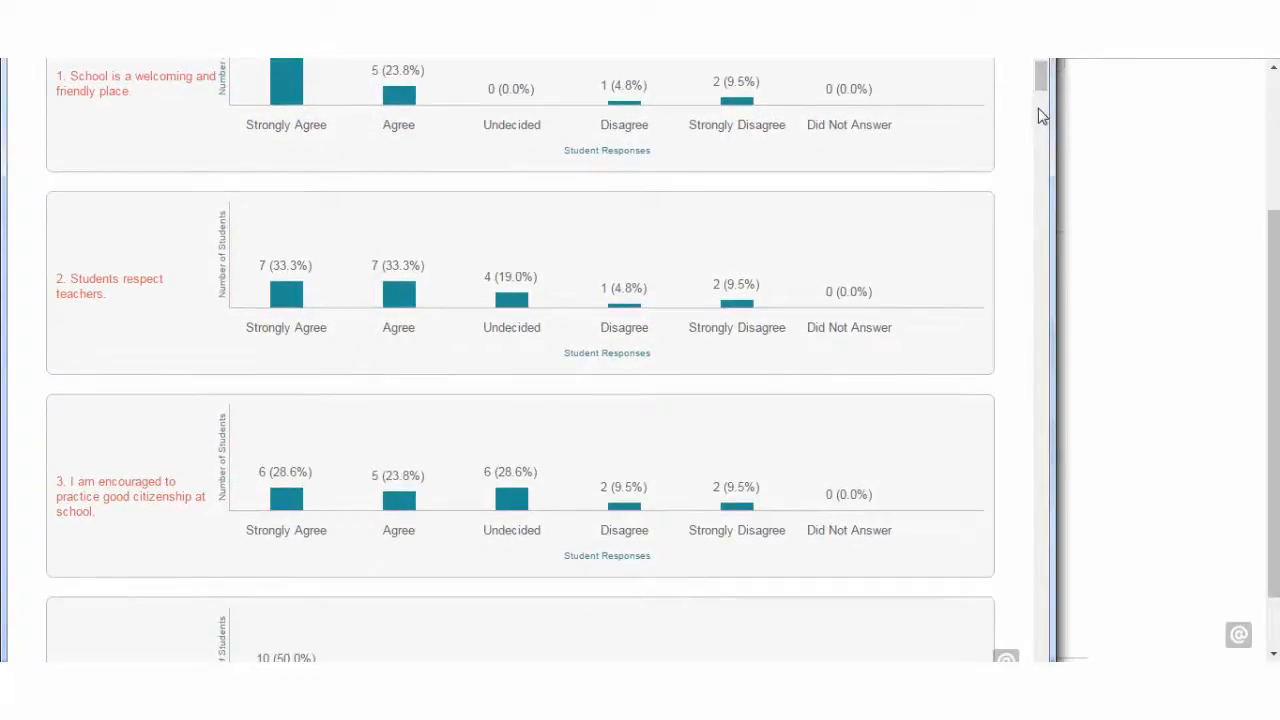
scroll("down", 3)
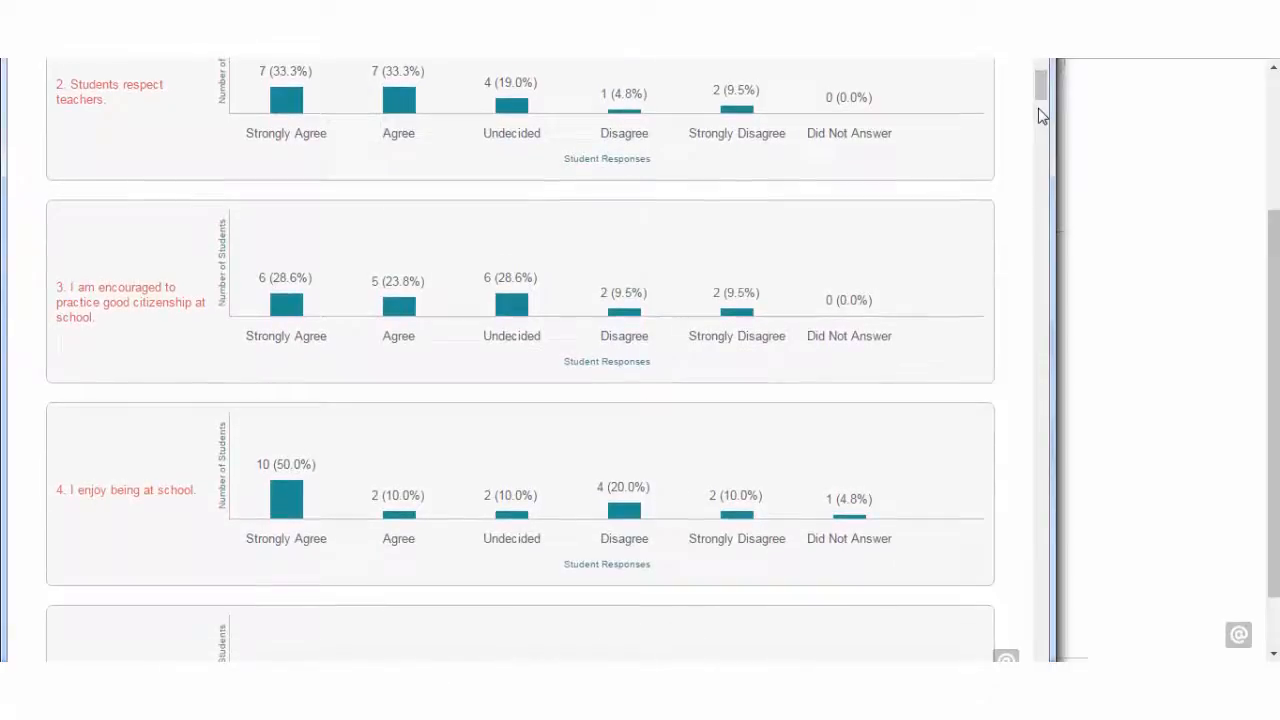
scroll("down", 3)
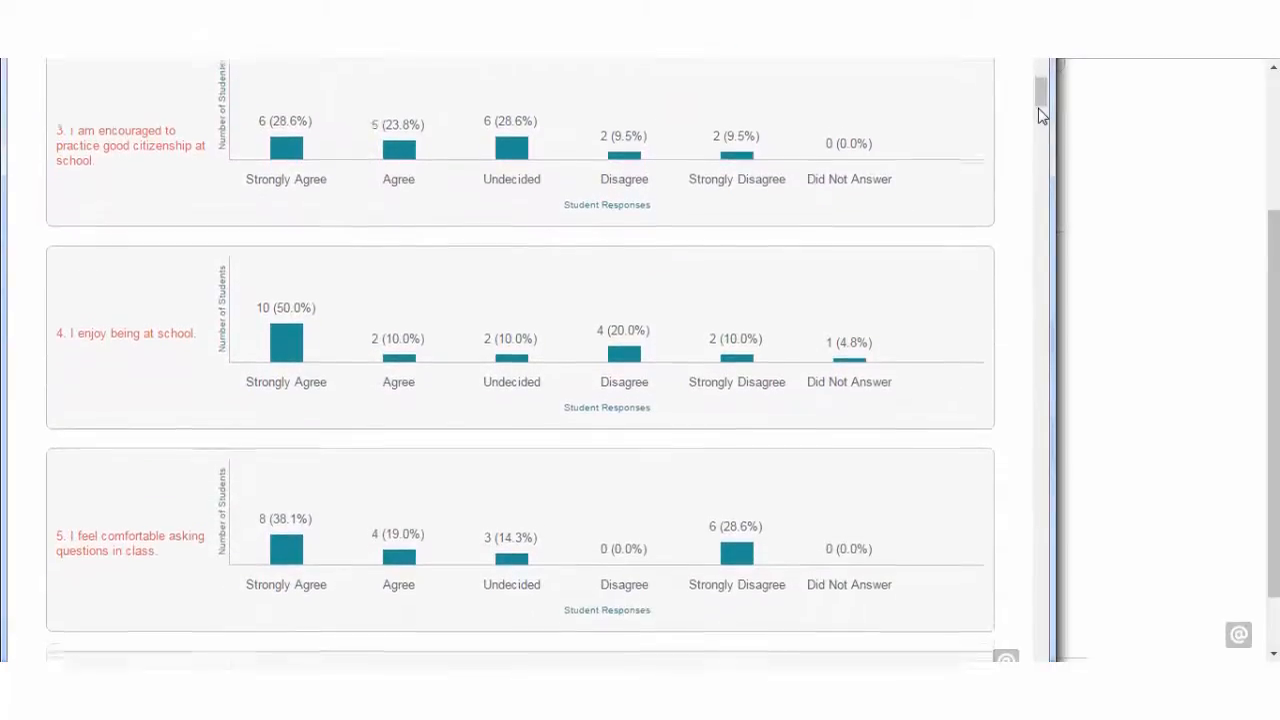
scroll("down", 3)
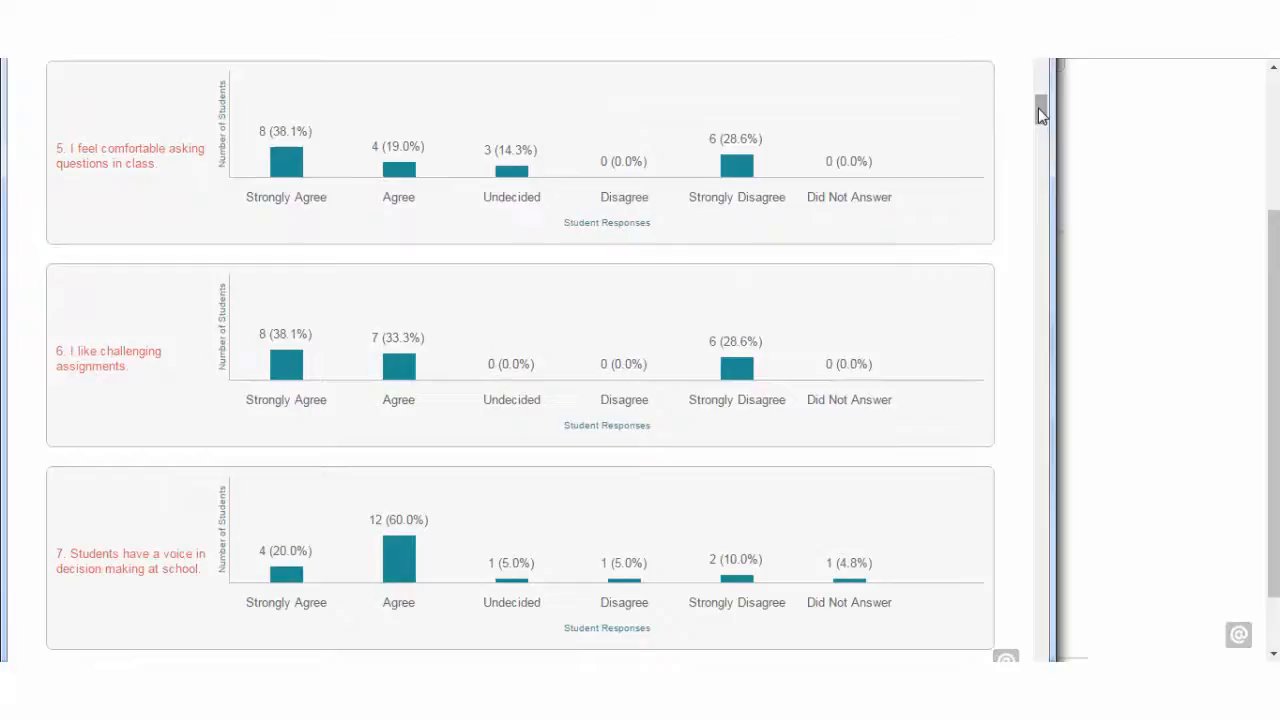
scroll("up", 3)
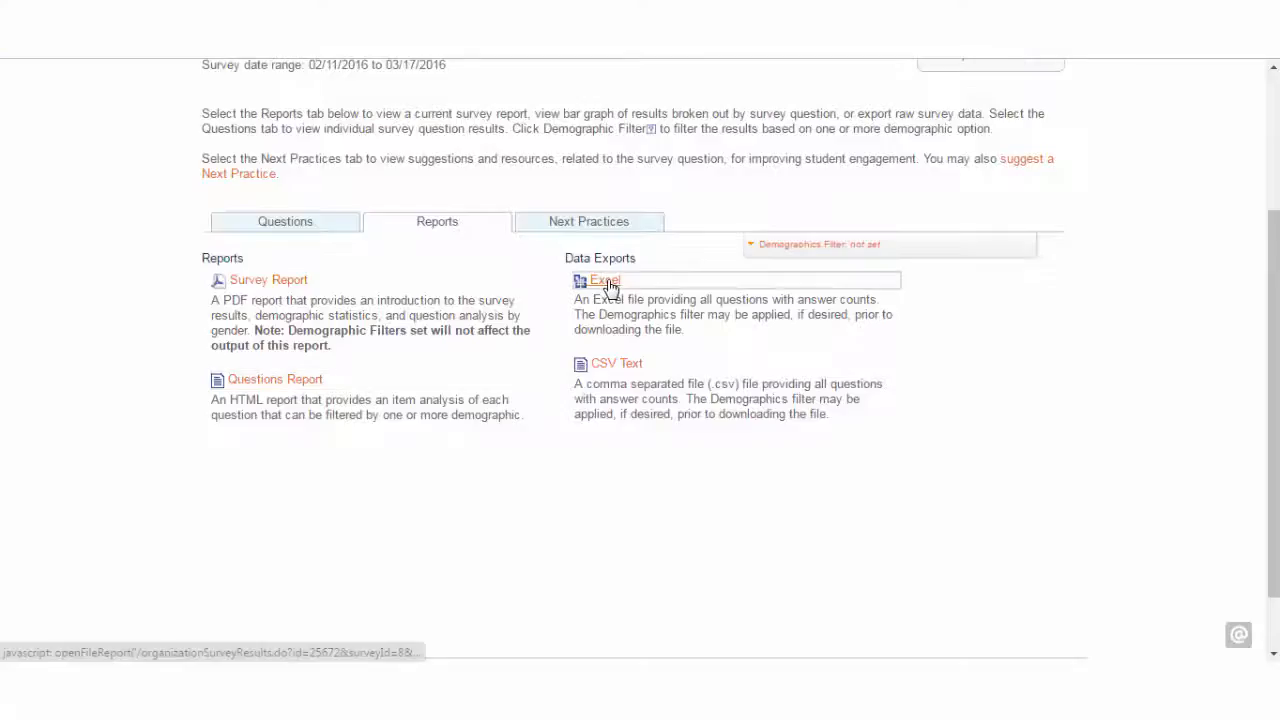